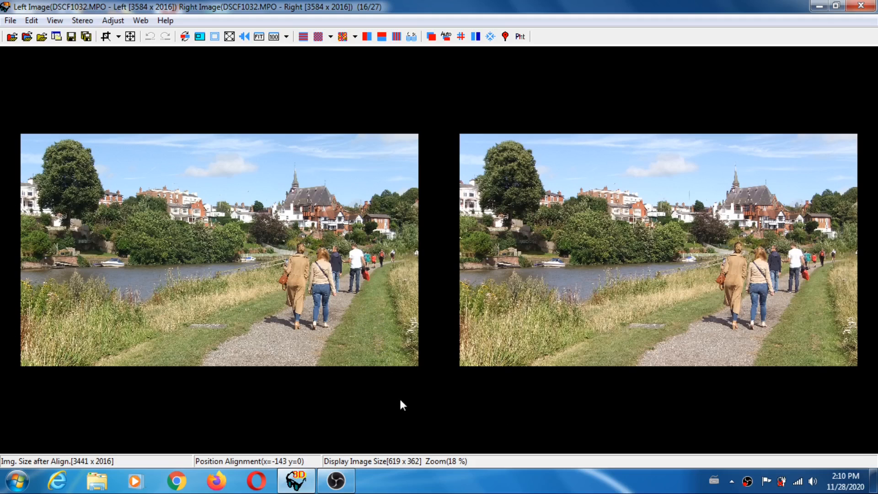
- Open the Edit menu over the loaded left/right stereo photo pair
click(31, 21)
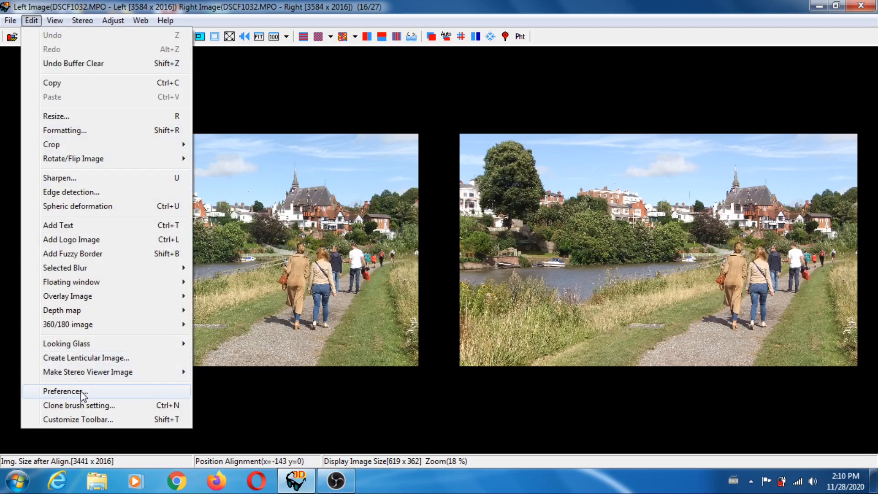
click(63, 391)
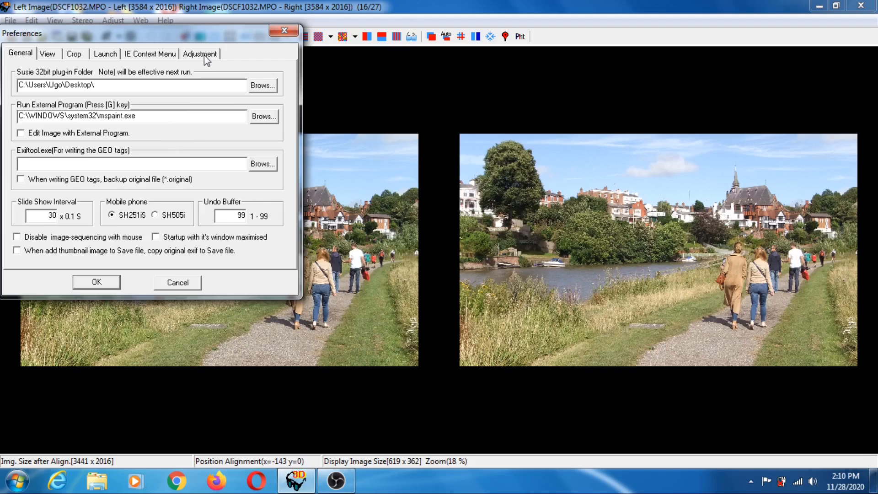
click(200, 53)
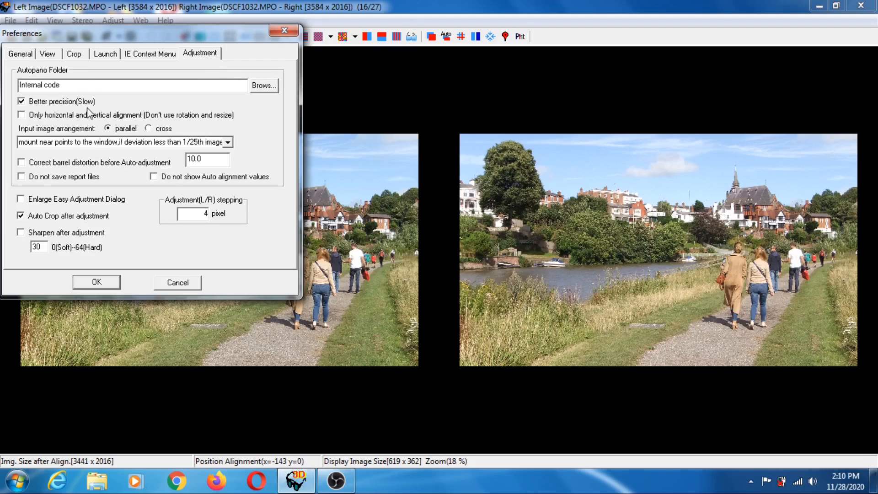
mouse_move(99, 106)
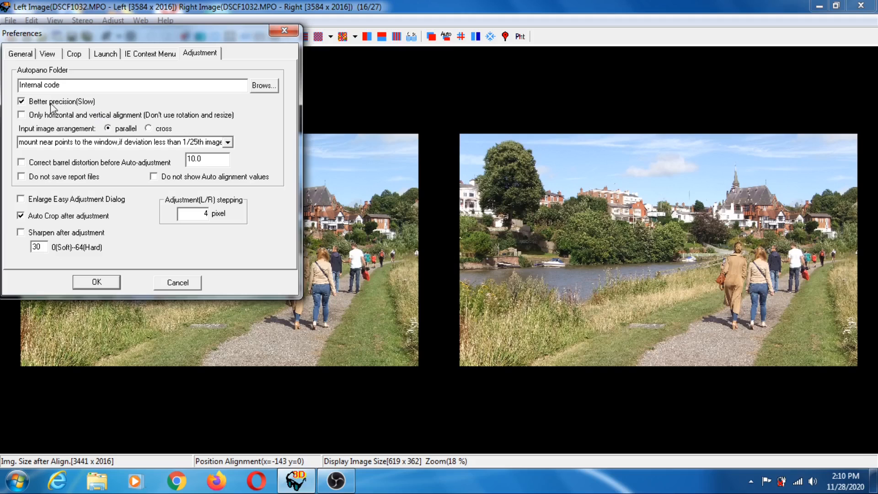
mouse_move(35, 107)
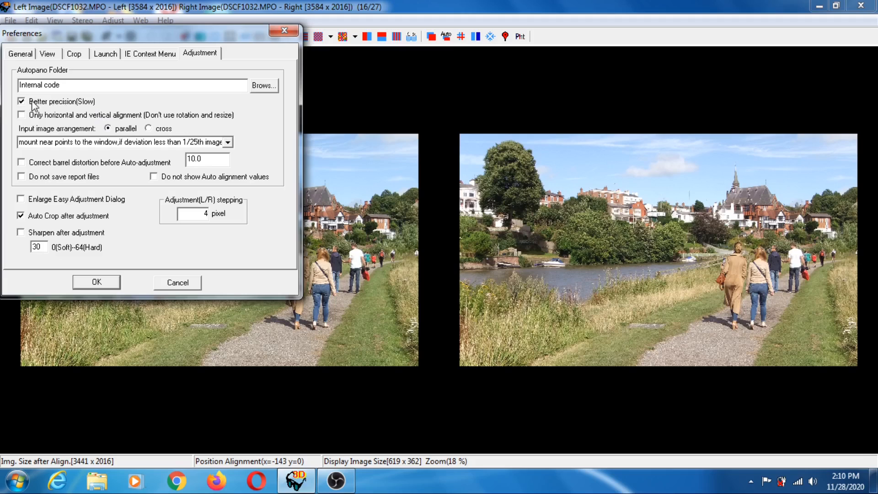
mouse_move(87, 105)
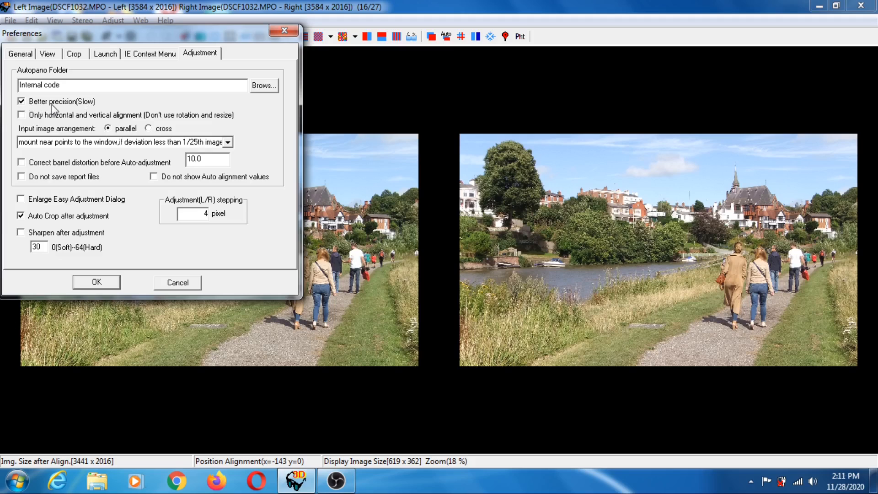
mouse_move(85, 107)
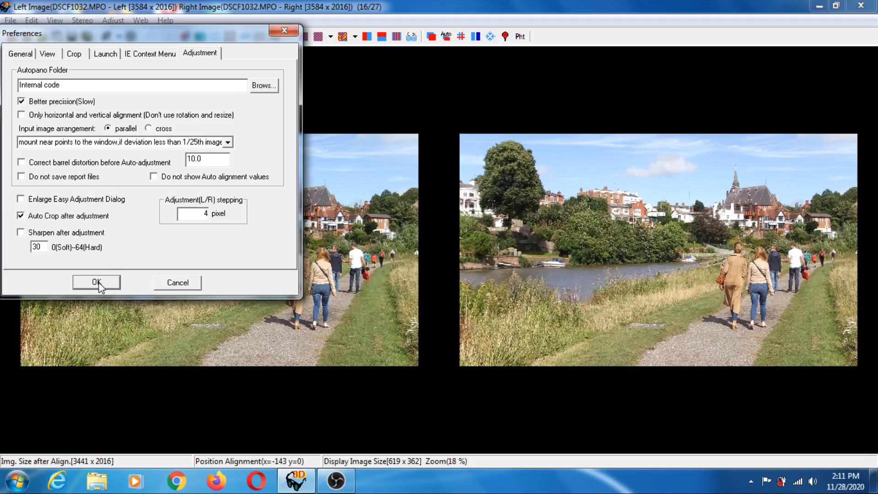
mouse_move(100, 248)
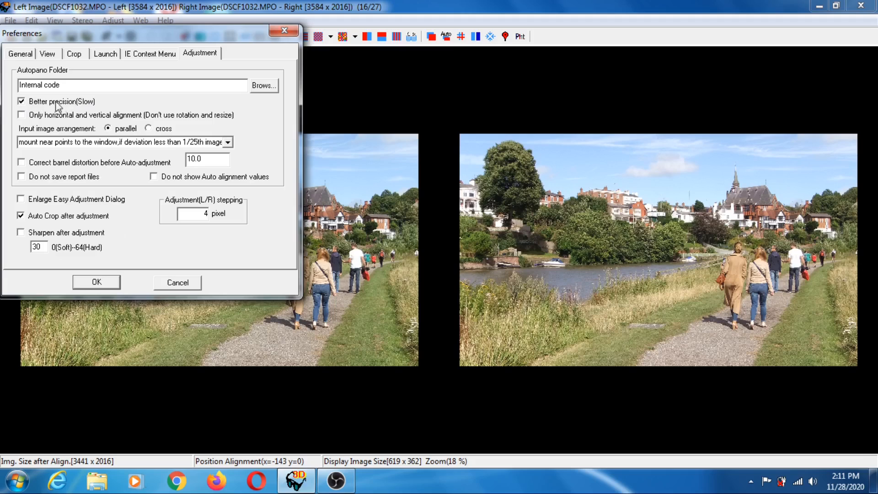
mouse_move(87, 109)
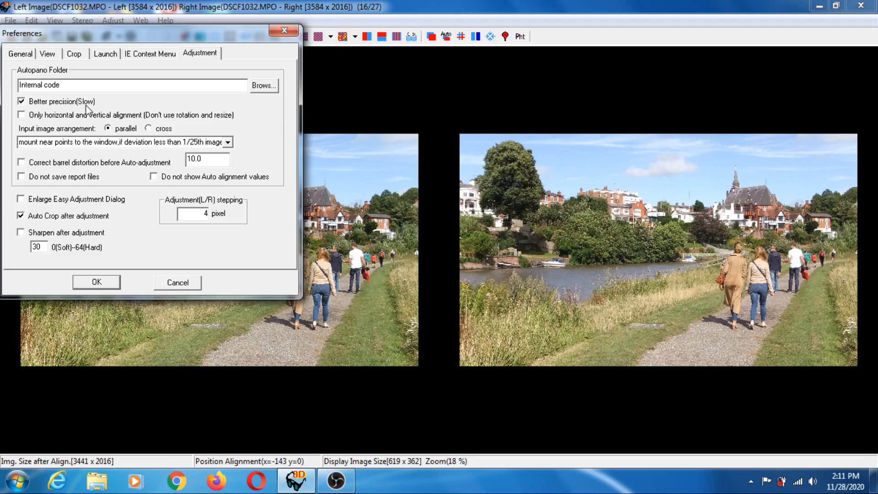
click(112, 20)
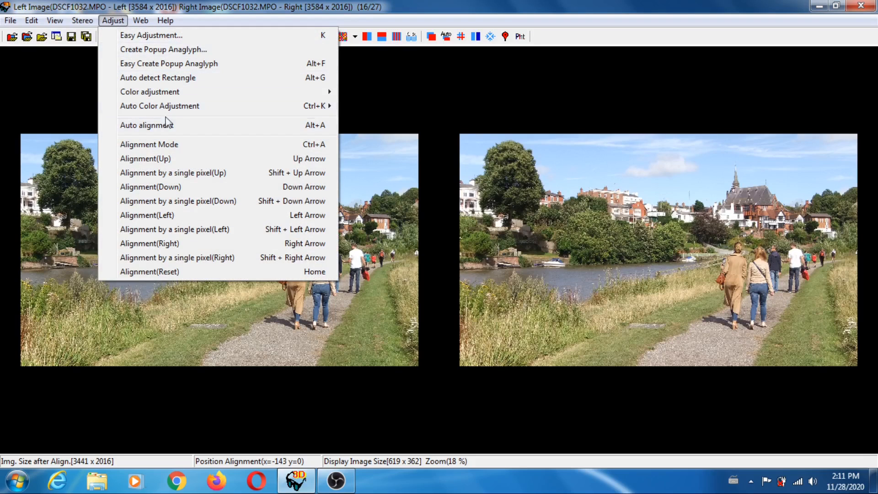
mouse_move(147, 125)
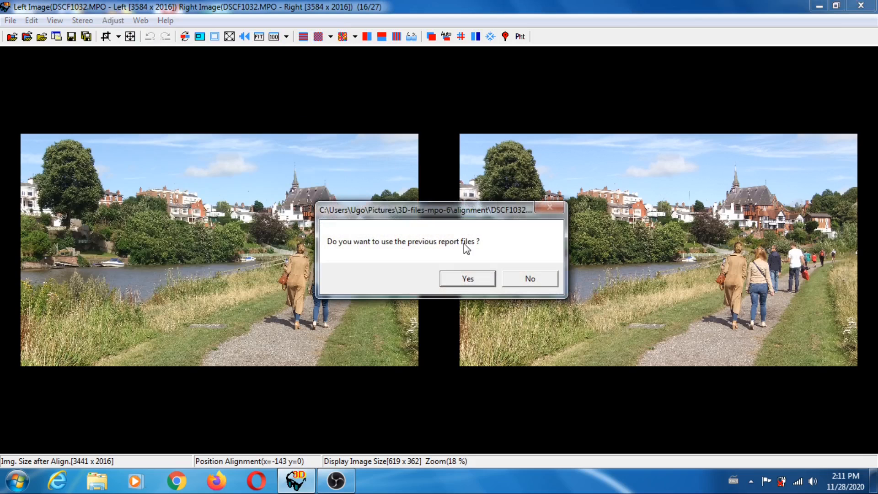
mouse_move(477, 248)
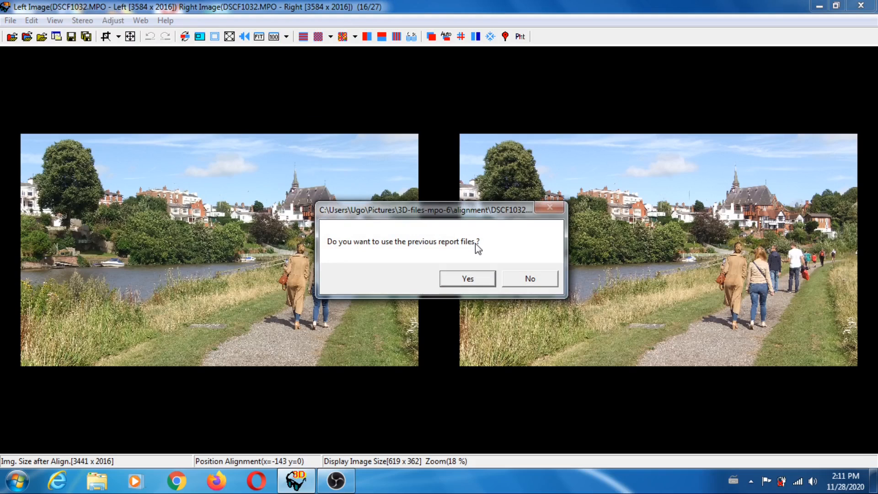
mouse_move(516, 243)
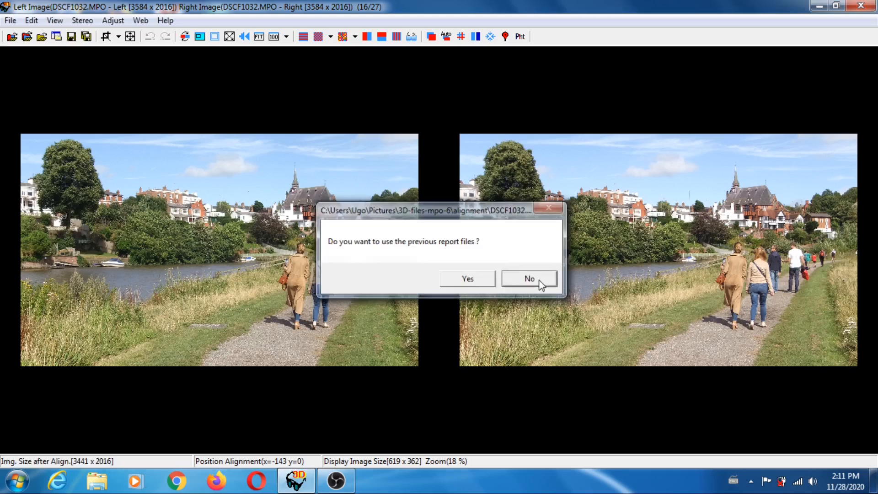
- Decline reusing previous report files so auto alignment recomputes from scratch
click(528, 278)
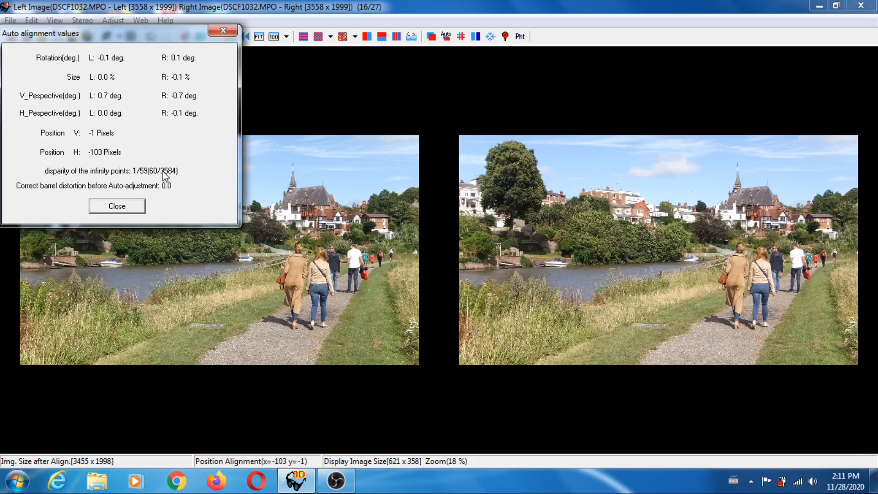
mouse_move(126, 211)
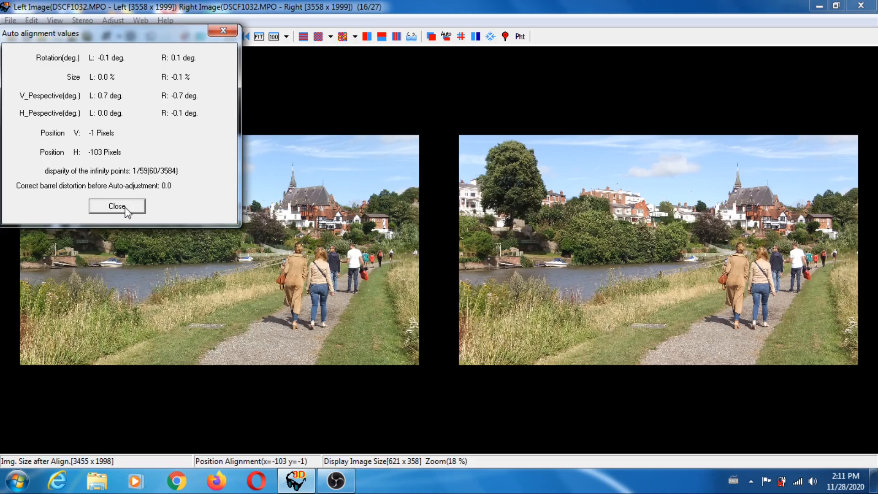
- Close the Auto alignment values report window
click(117, 206)
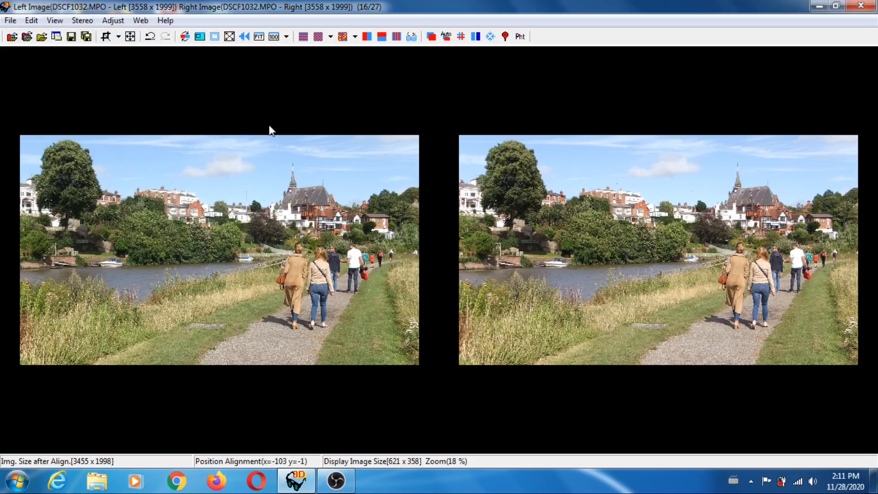
mouse_move(369, 67)
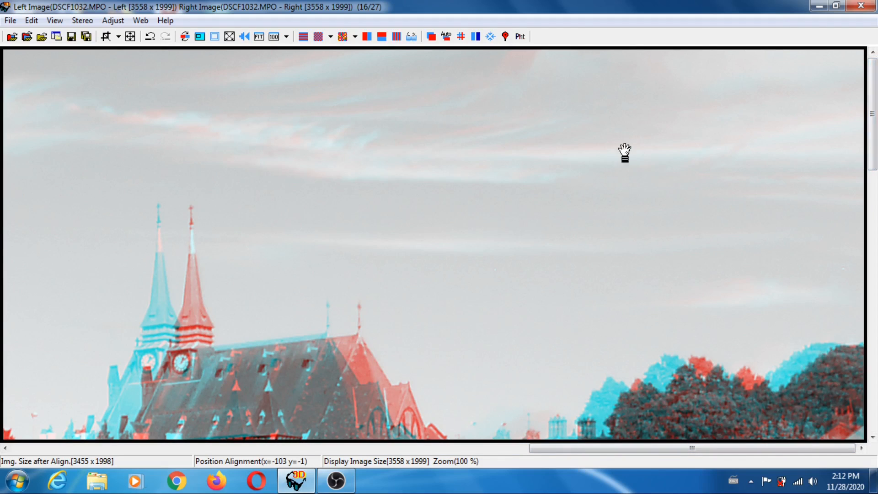
mouse_move(594, 129)
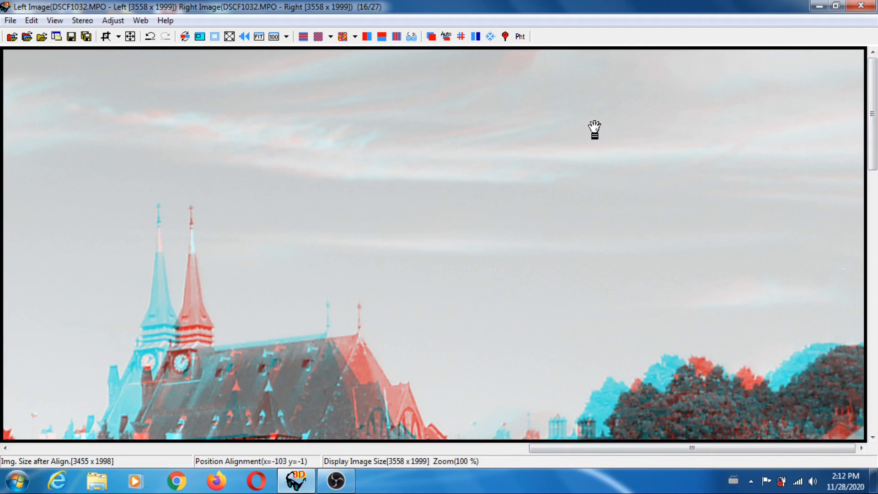
mouse_move(191, 206)
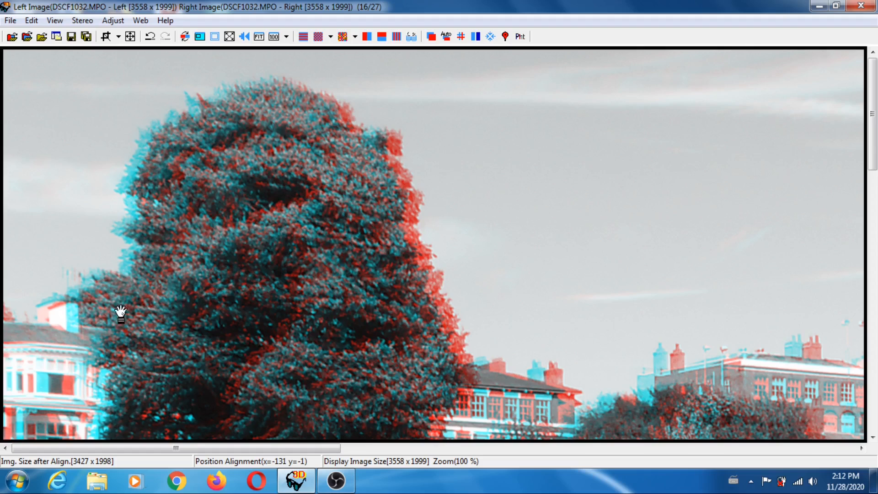
mouse_move(75, 278)
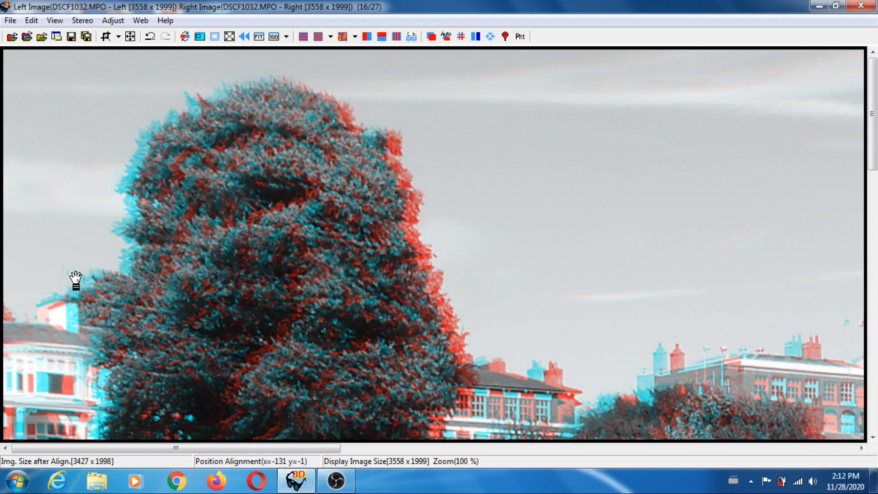
mouse_move(97, 201)
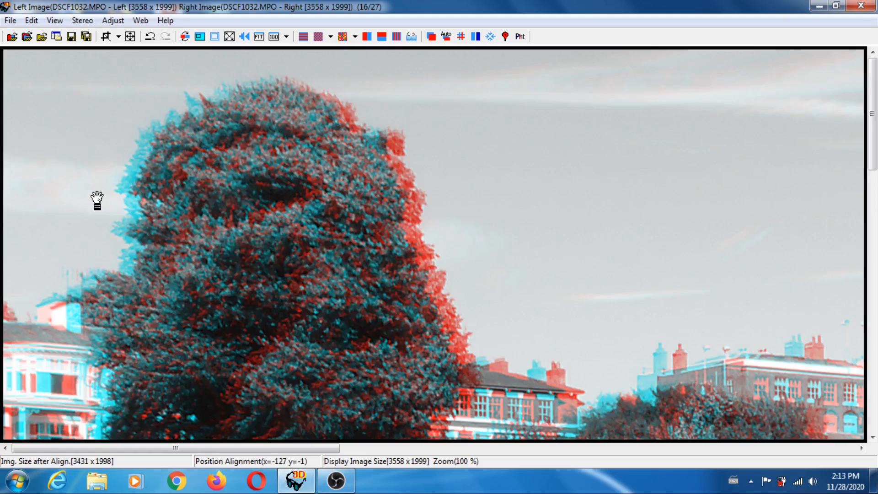
mouse_move(677, 362)
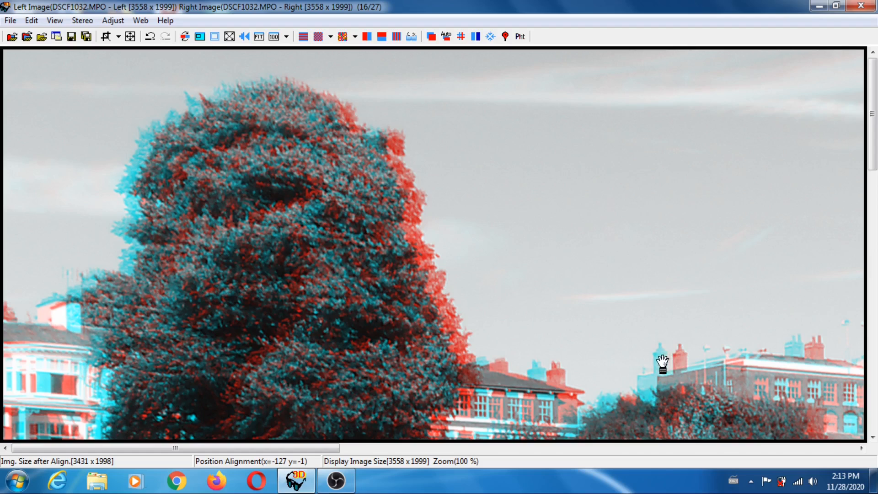
mouse_move(568, 189)
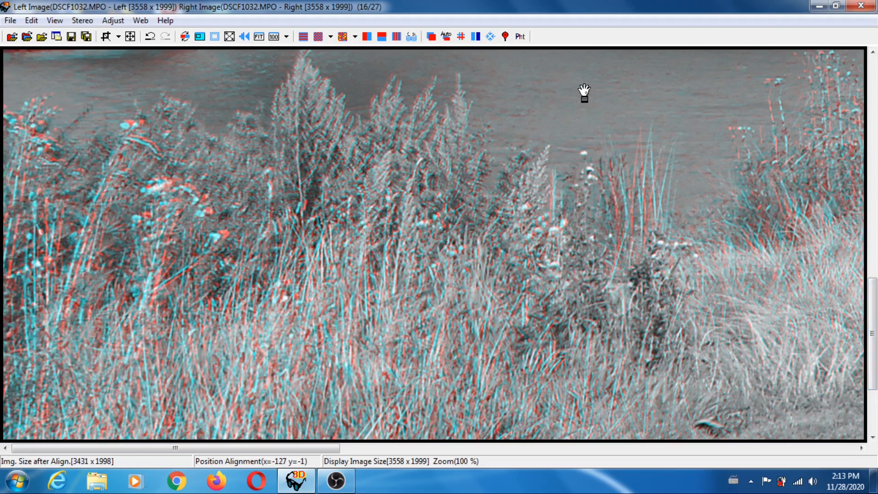
mouse_move(127, 123)
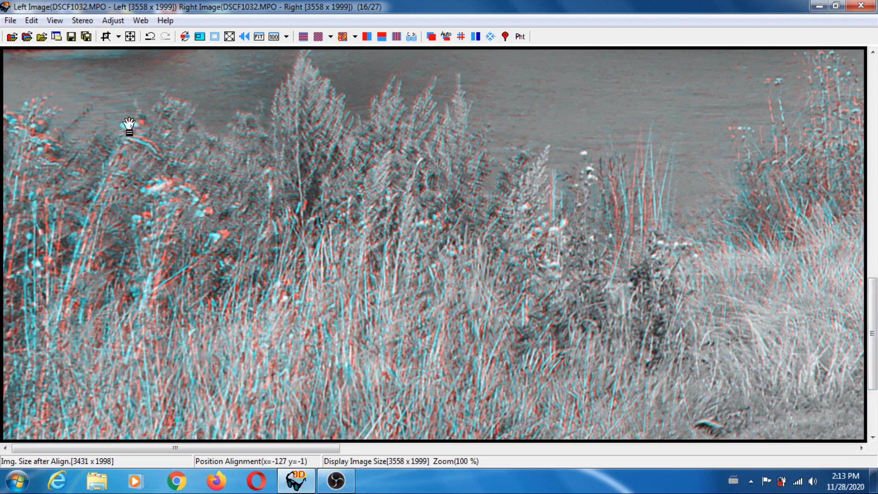
mouse_move(160, 87)
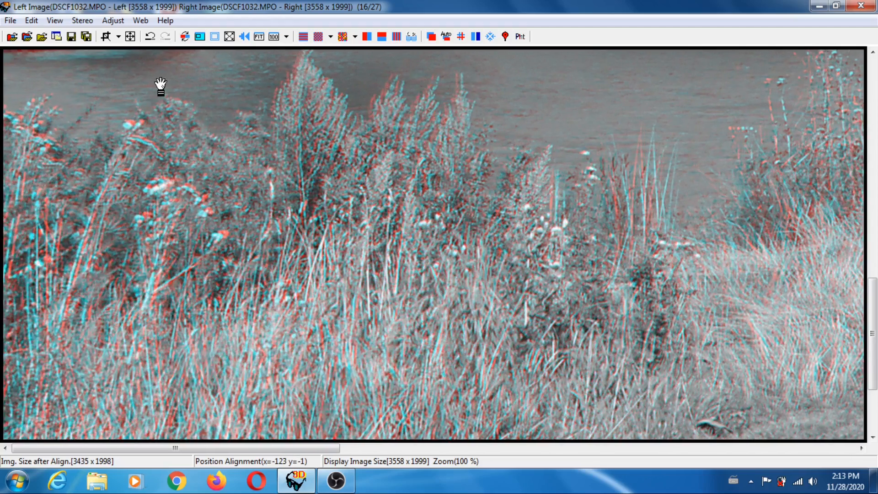
mouse_move(174, 88)
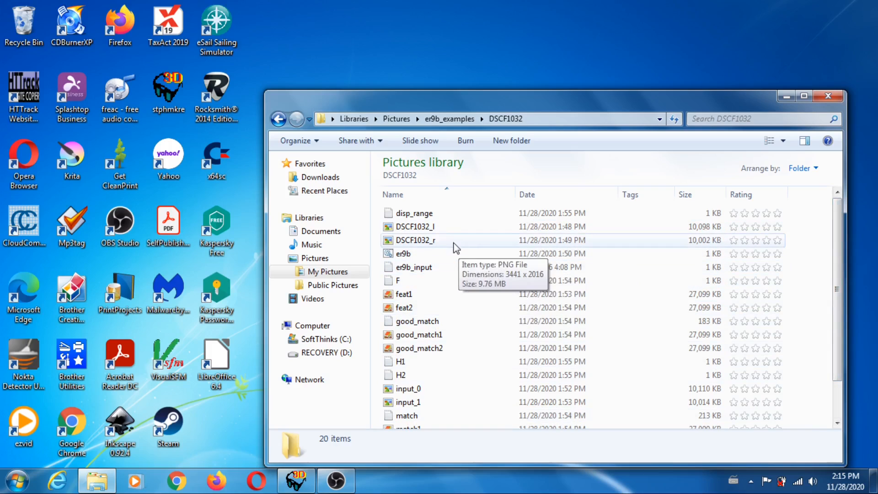
mouse_move(431, 227)
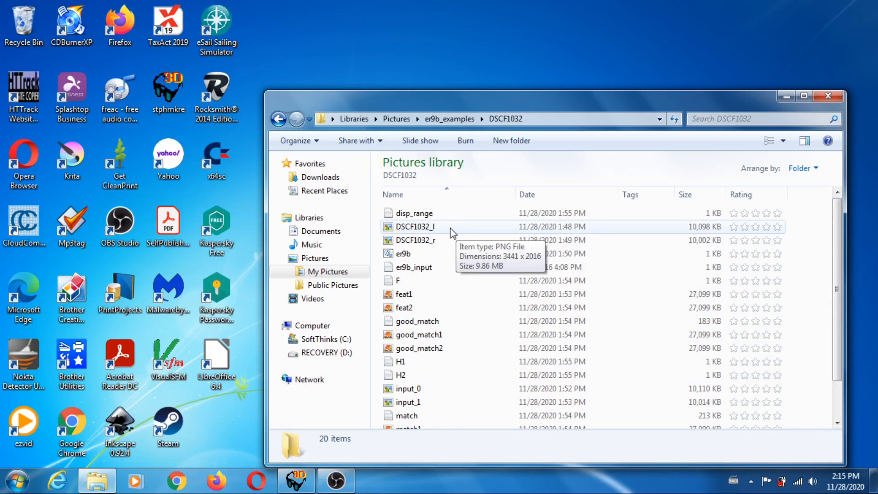
mouse_move(431, 232)
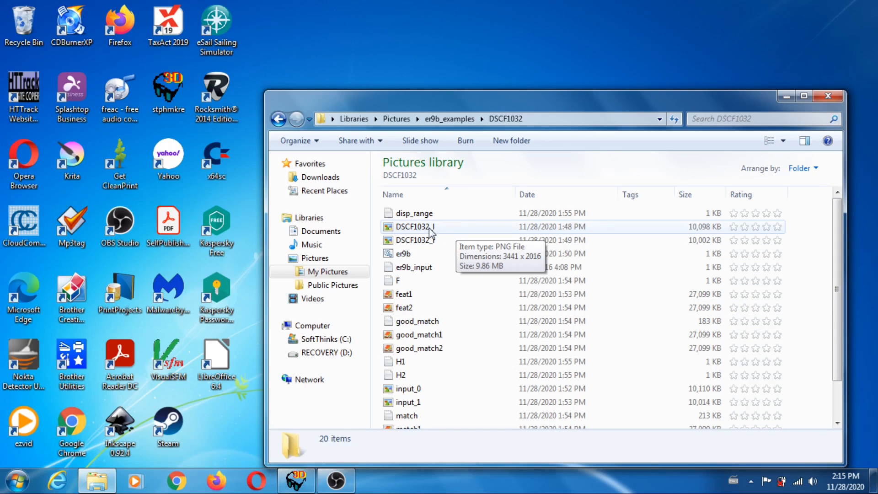
mouse_move(429, 234)
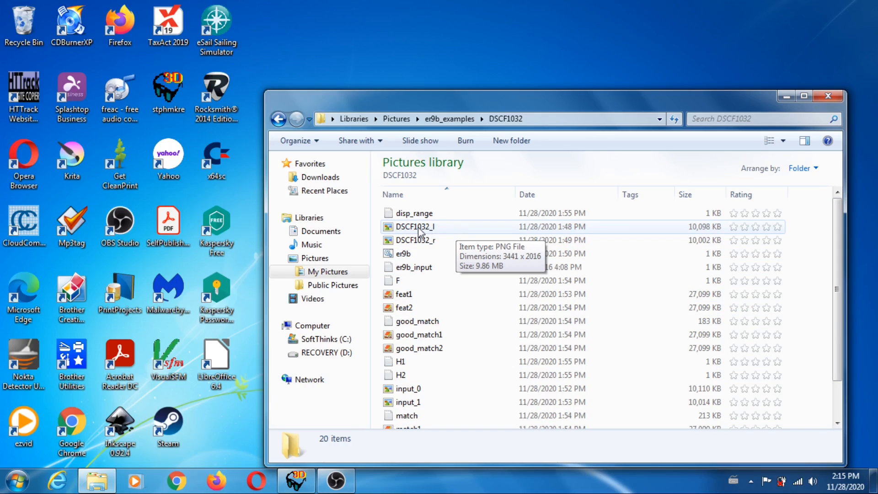
mouse_move(417, 240)
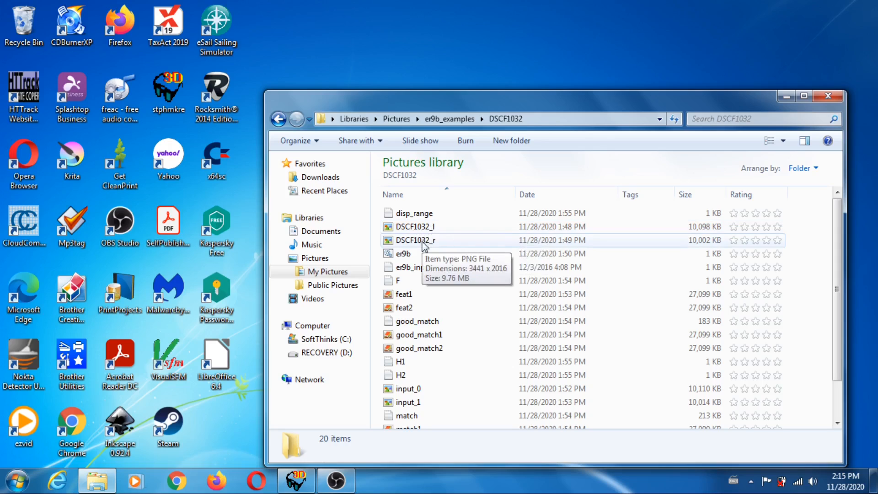
mouse_move(403, 254)
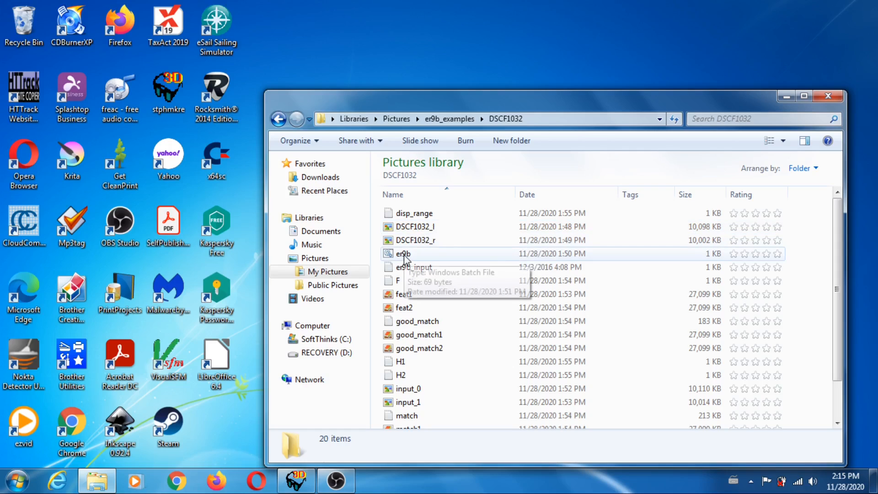
mouse_move(420, 258)
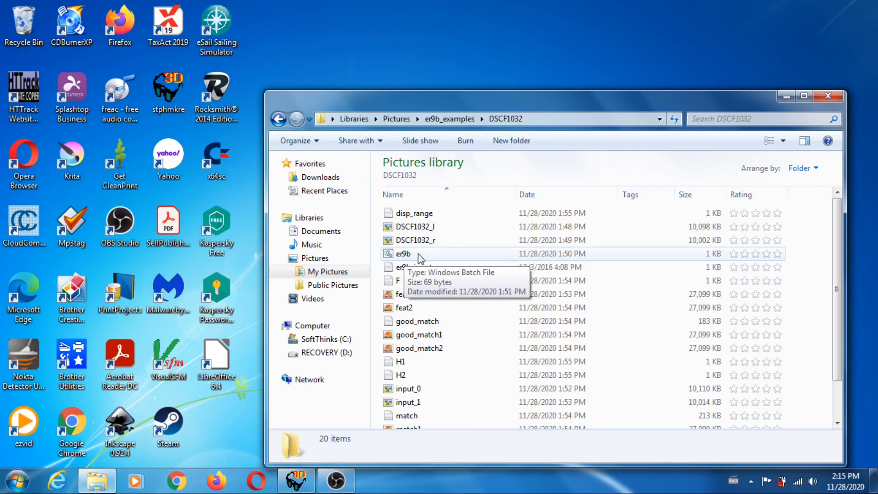
- Select the er9b_input text file in DSCF1032 and bring up its context menu
click(413, 267)
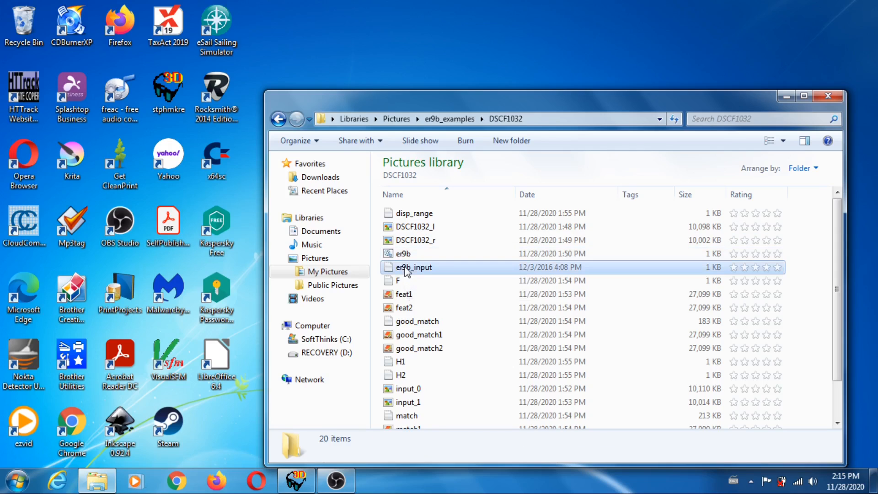
right_click(413, 267)
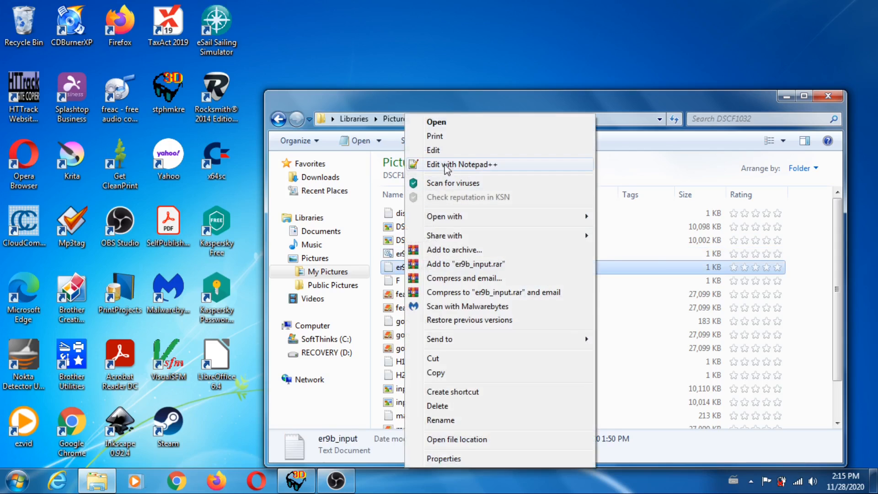
- Open er9b_input.txt in Notepad++ with 'Edit with Notepad++'
click(461, 164)
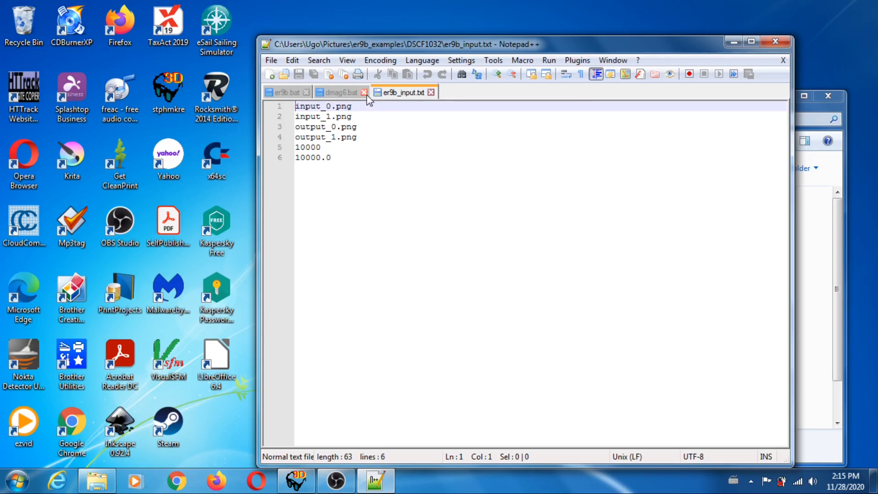
click(364, 92)
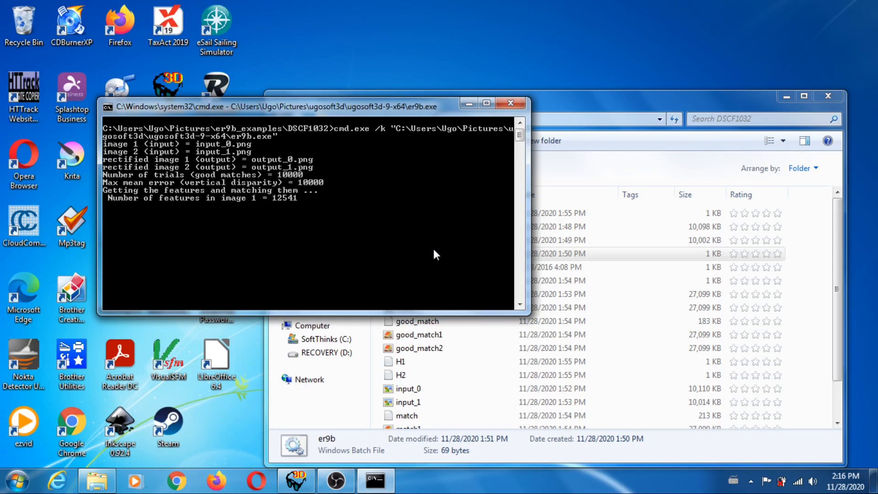
mouse_move(276, 204)
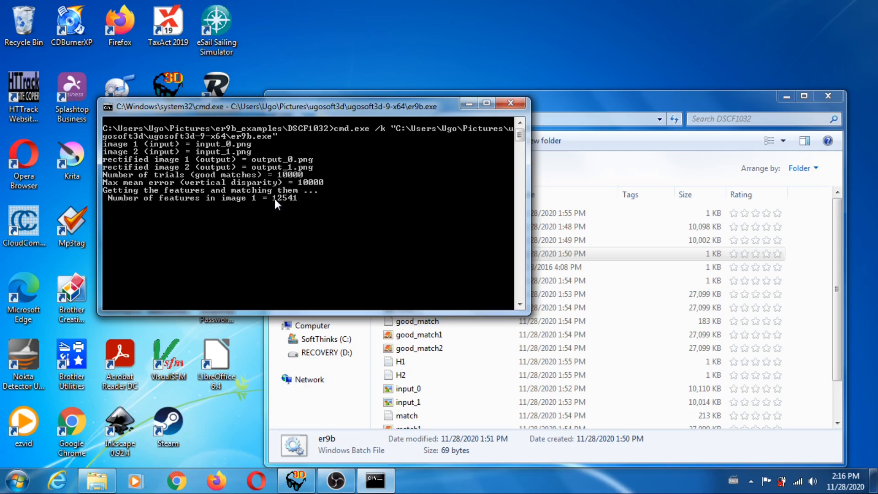
mouse_move(297, 202)
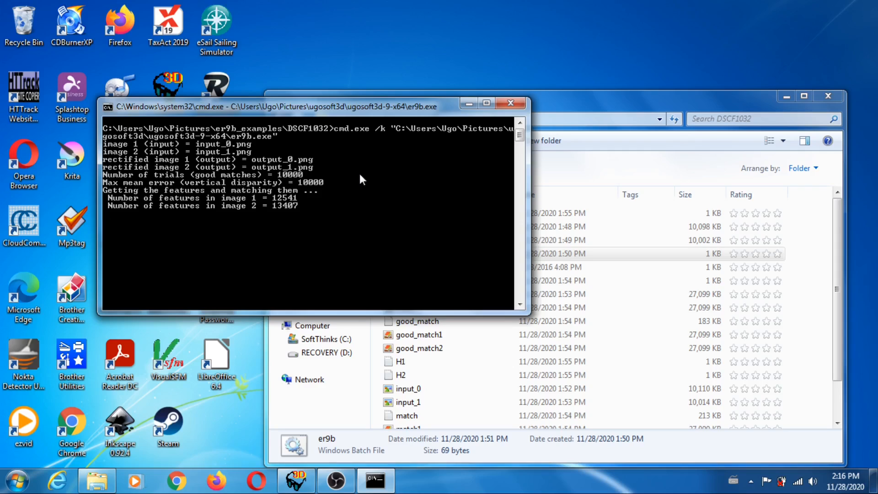
mouse_move(314, 222)
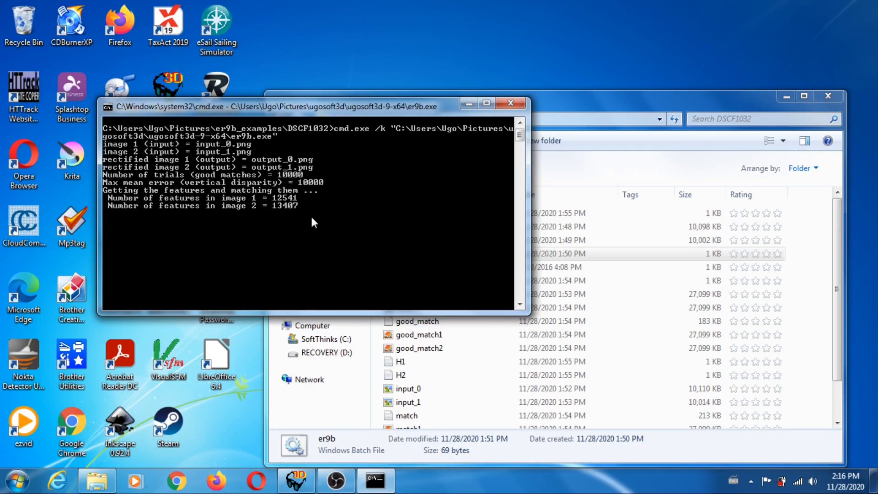
mouse_move(263, 200)
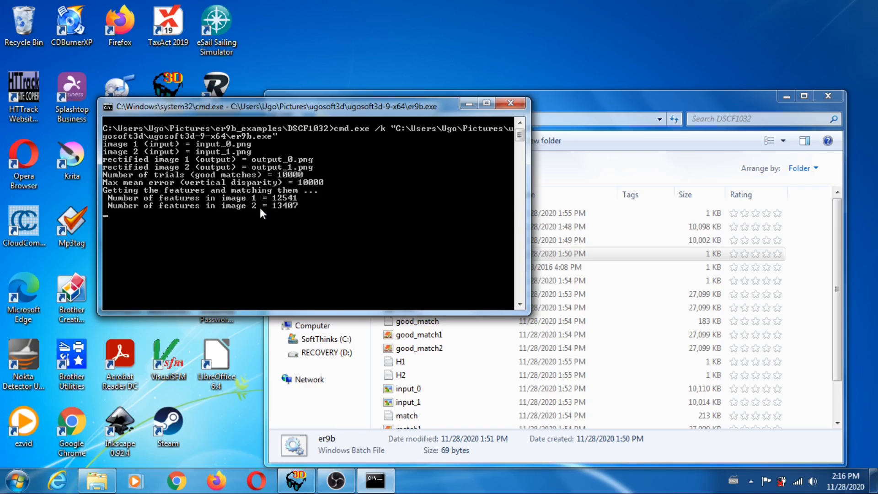
mouse_move(274, 220)
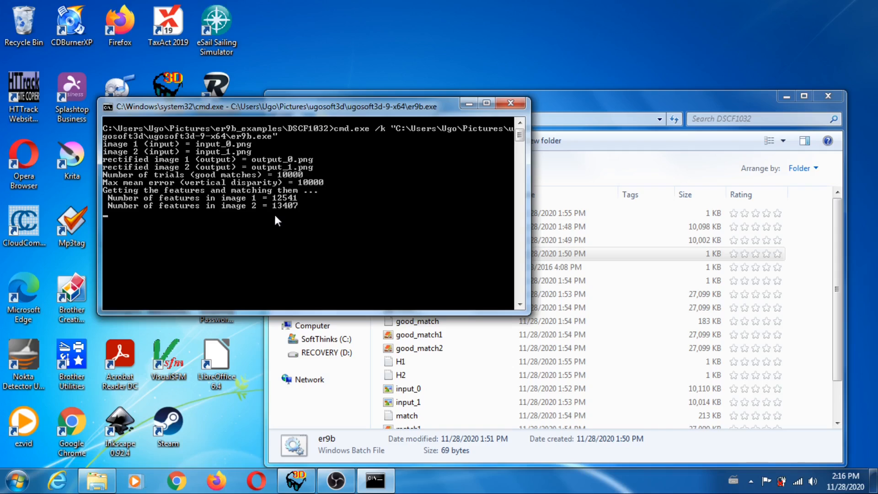
mouse_move(244, 225)
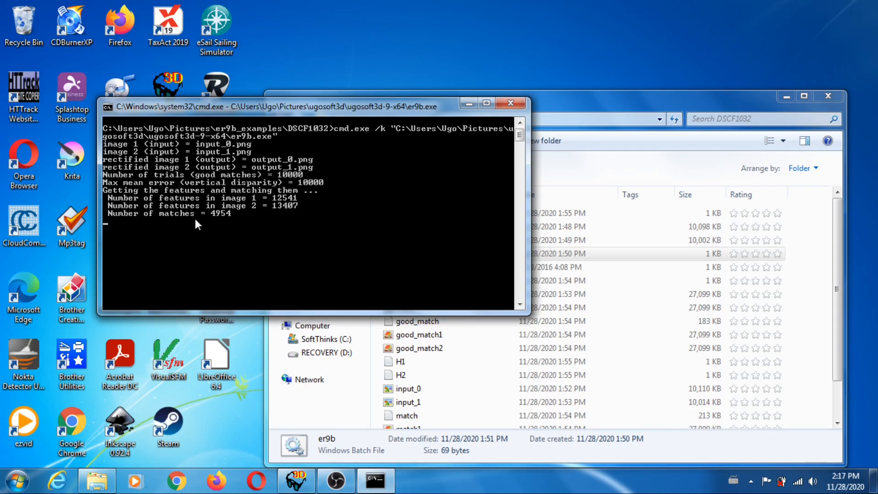
mouse_move(223, 218)
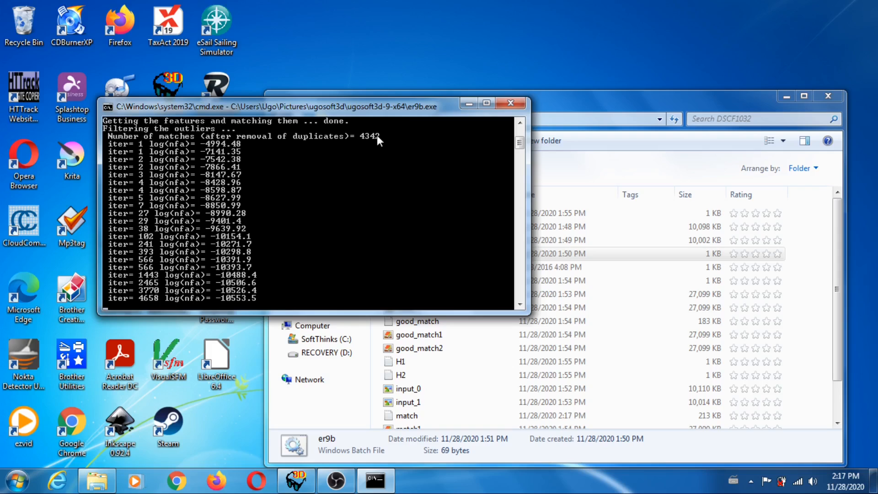
mouse_move(344, 180)
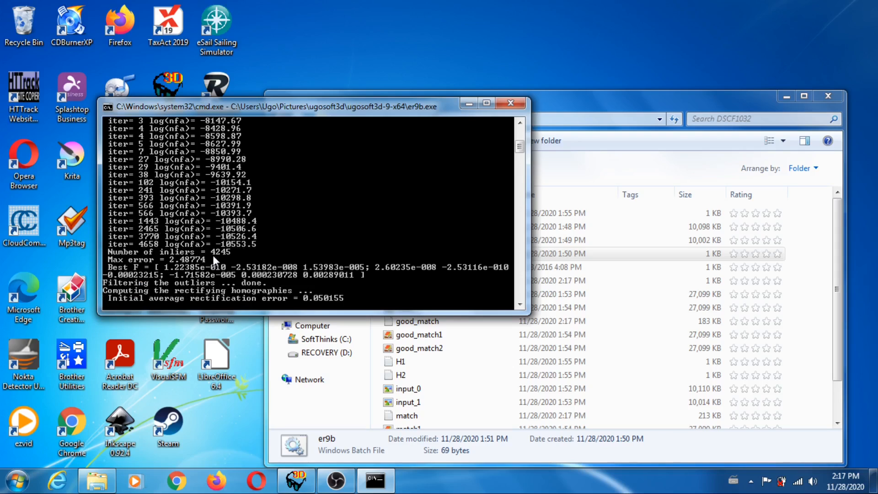
mouse_move(301, 194)
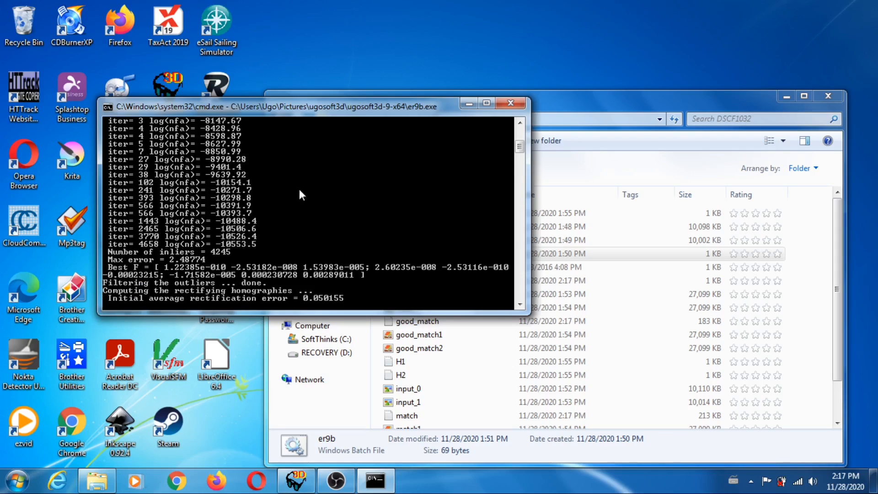
mouse_move(227, 263)
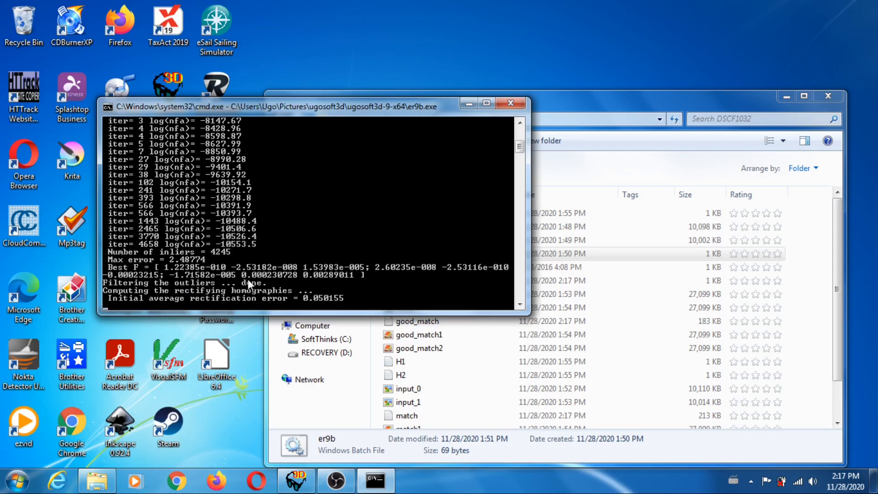
mouse_move(367, 147)
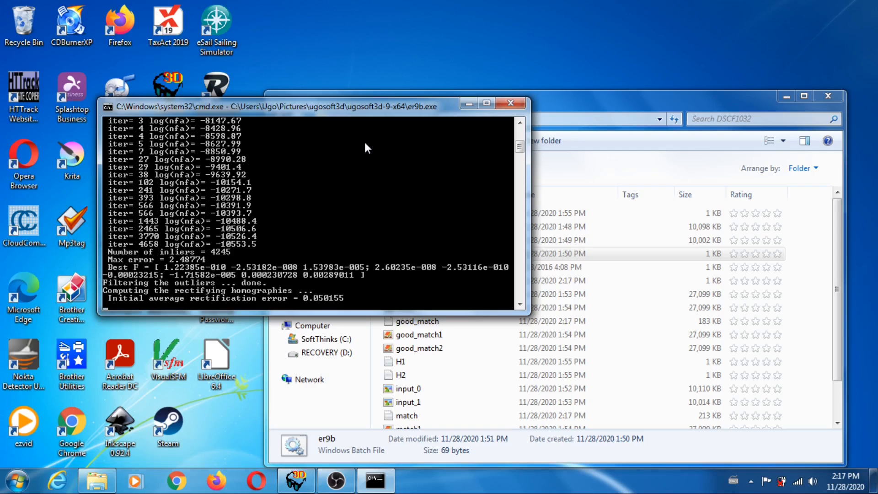
mouse_move(361, 172)
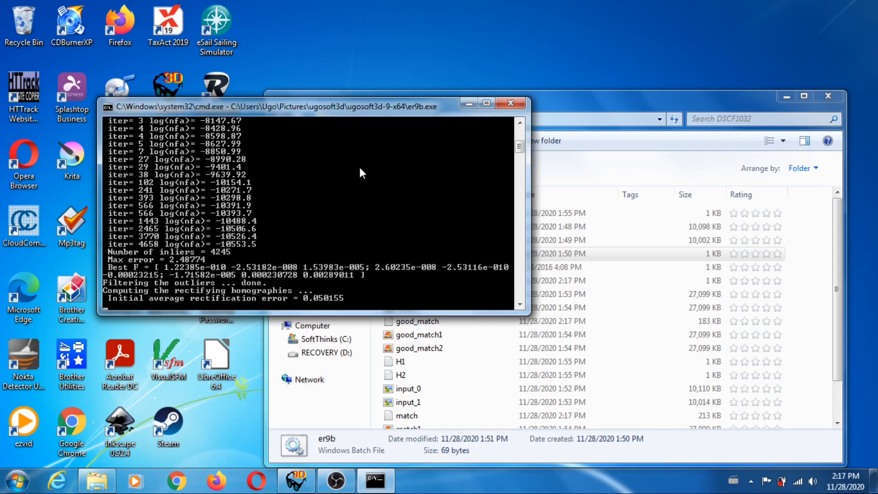
mouse_move(380, 177)
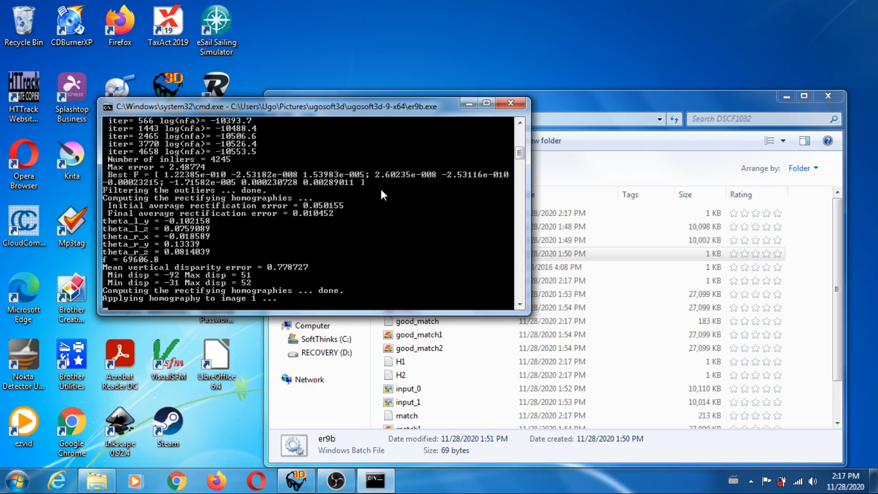
mouse_move(233, 207)
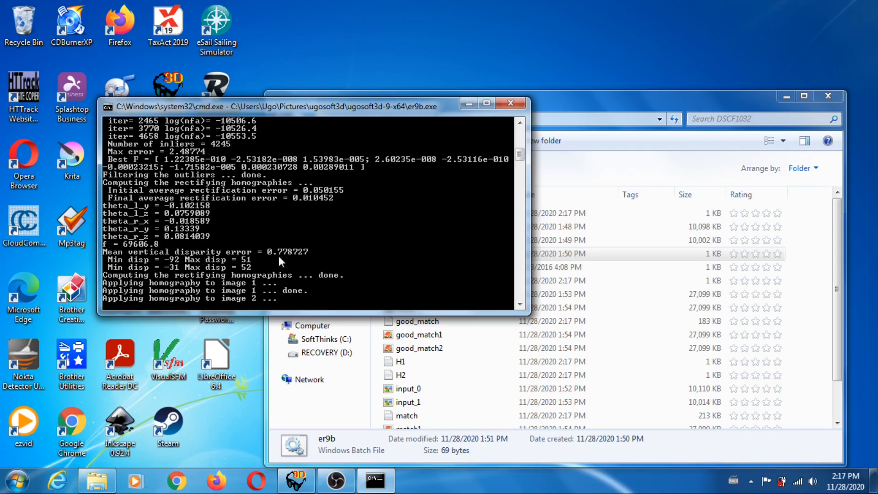
mouse_move(247, 270)
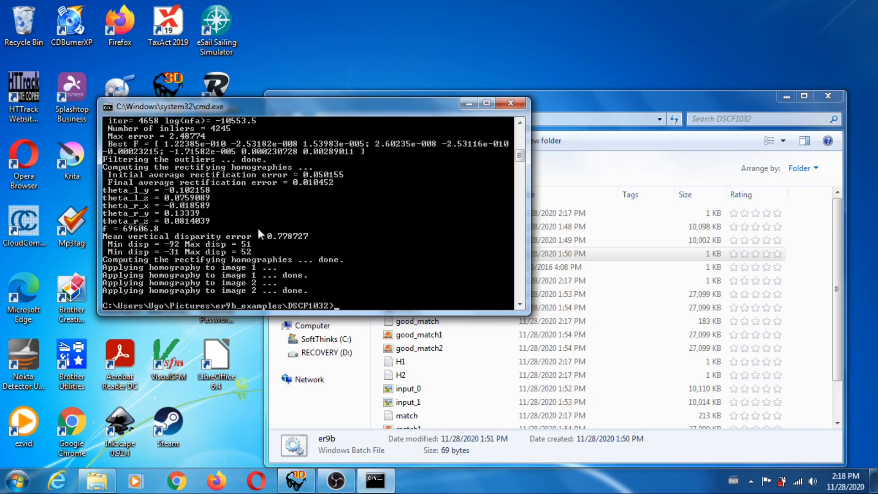
mouse_move(260, 251)
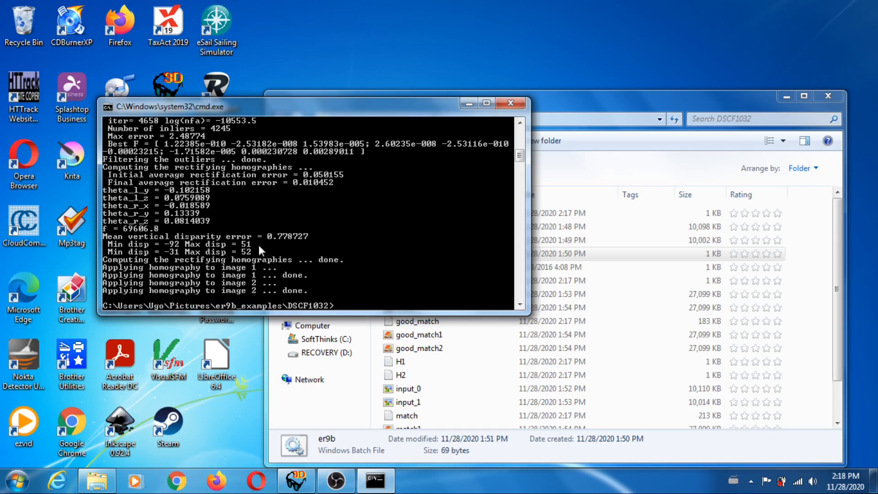
mouse_move(188, 228)
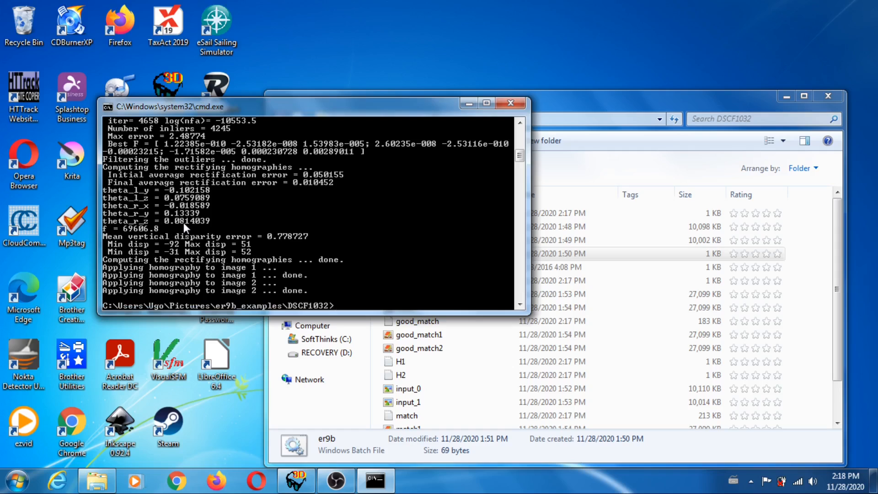
mouse_move(511, 104)
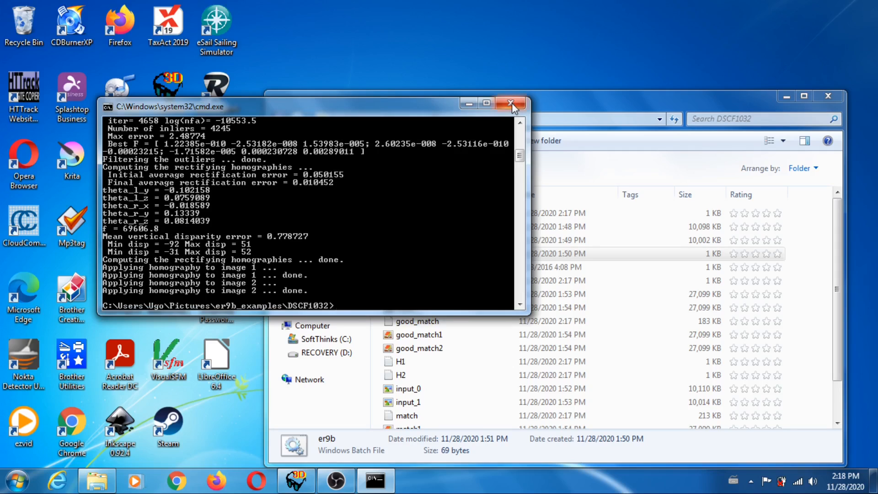
mouse_move(510, 106)
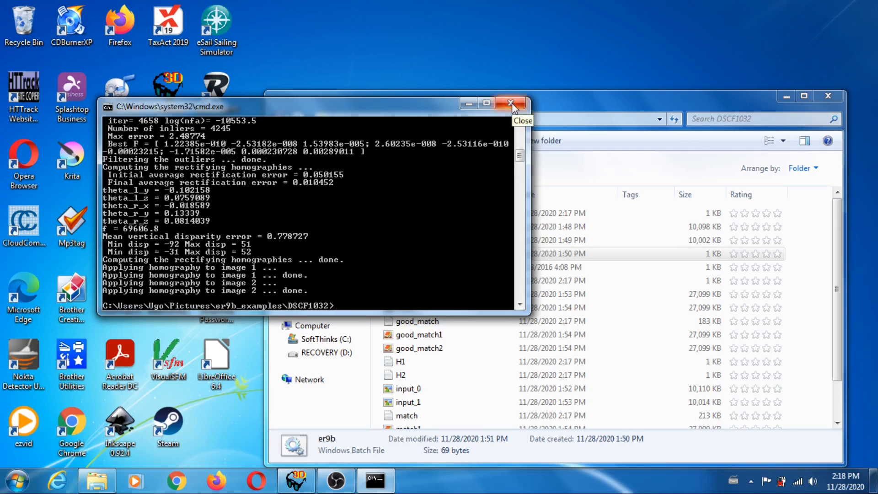
mouse_move(510, 105)
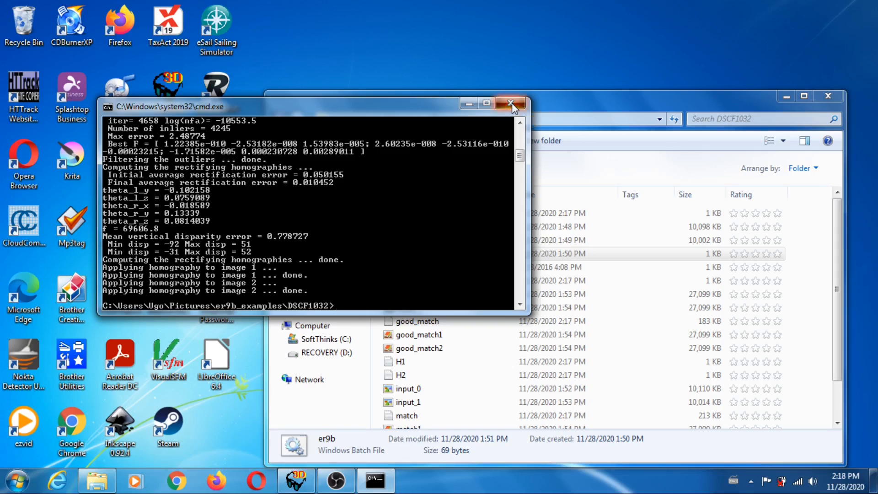
- Close the cmd.exe console once both homographies have been applied
click(511, 104)
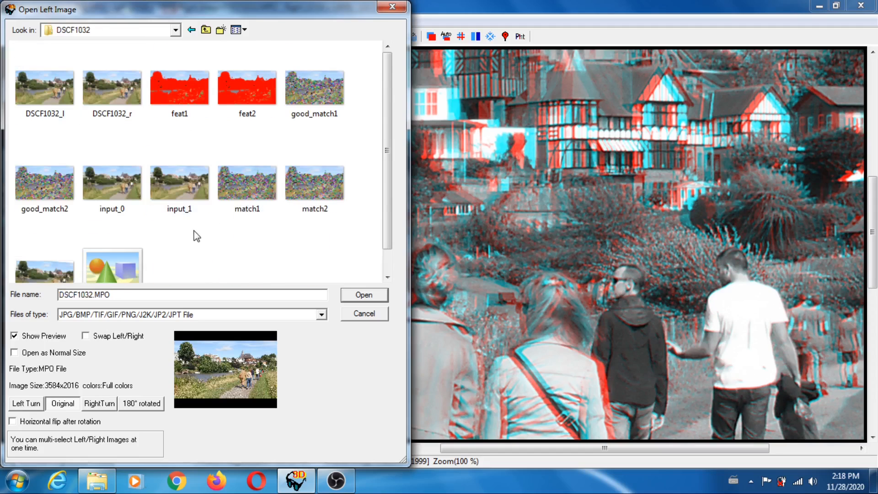
- Open output_0.png and output_1.png from DSCF1032 as the left and right images
click(364, 295)
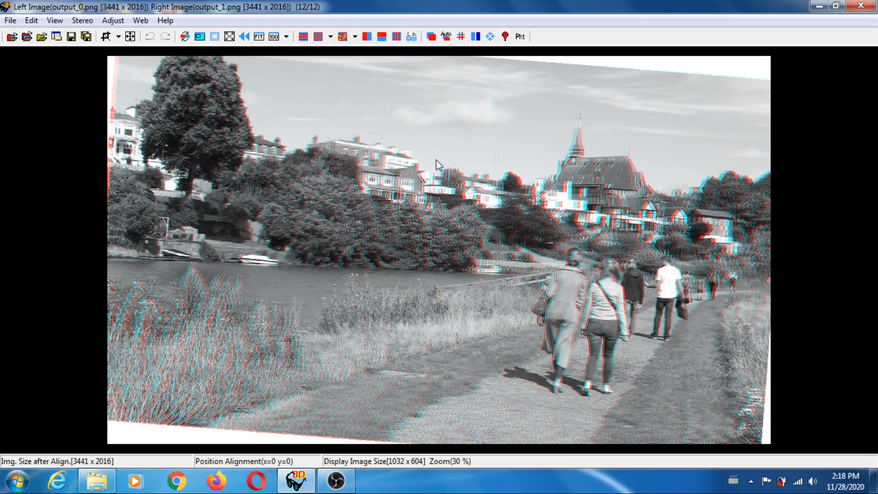
mouse_move(511, 137)
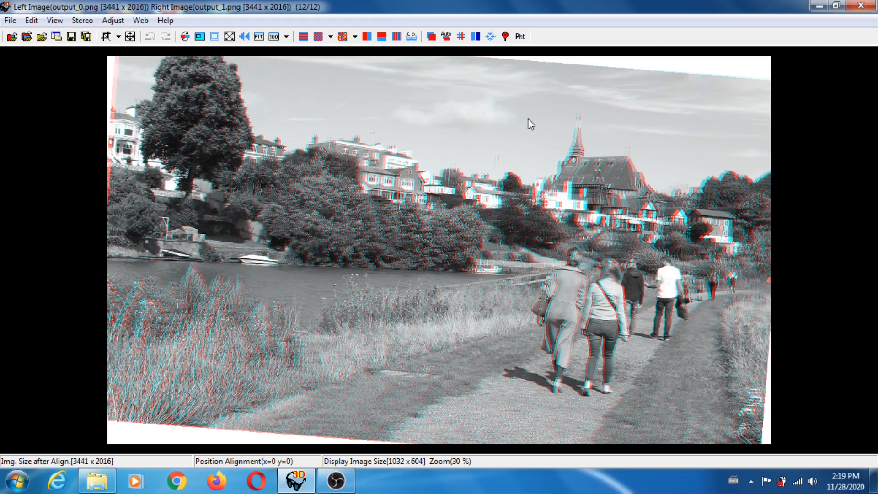
mouse_move(521, 113)
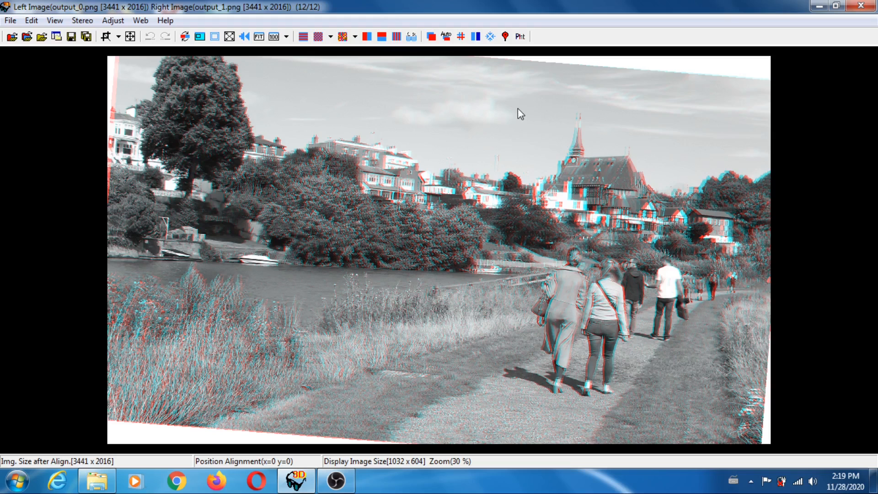
- Open the View menu over the output_0/output_1 gray anaglyph
click(54, 20)
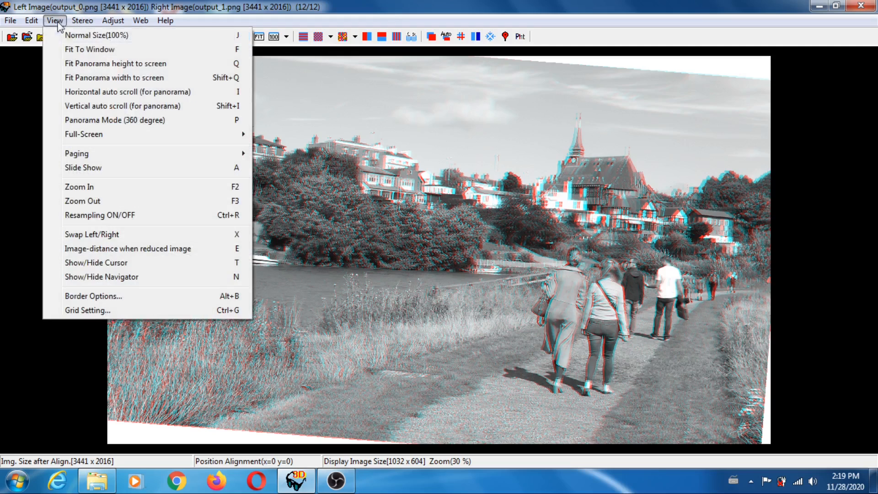
- Switch the anaglyph view to Normal Size (100%)
click(96, 35)
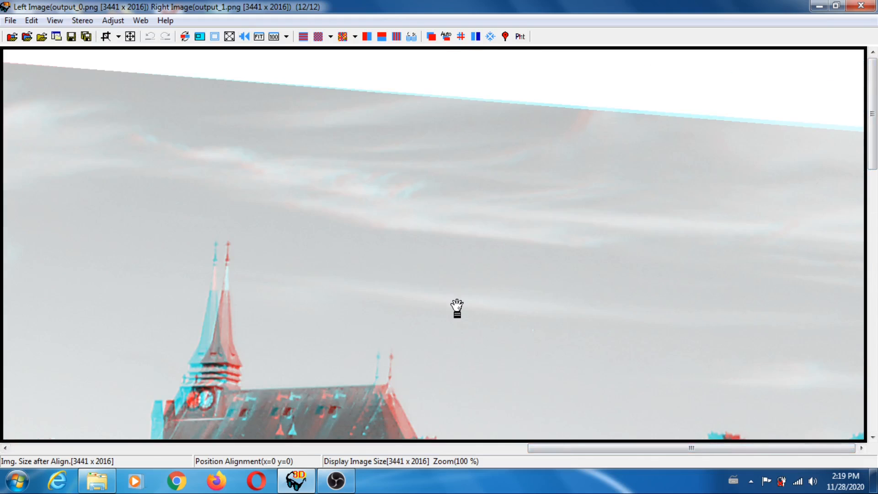
mouse_move(359, 170)
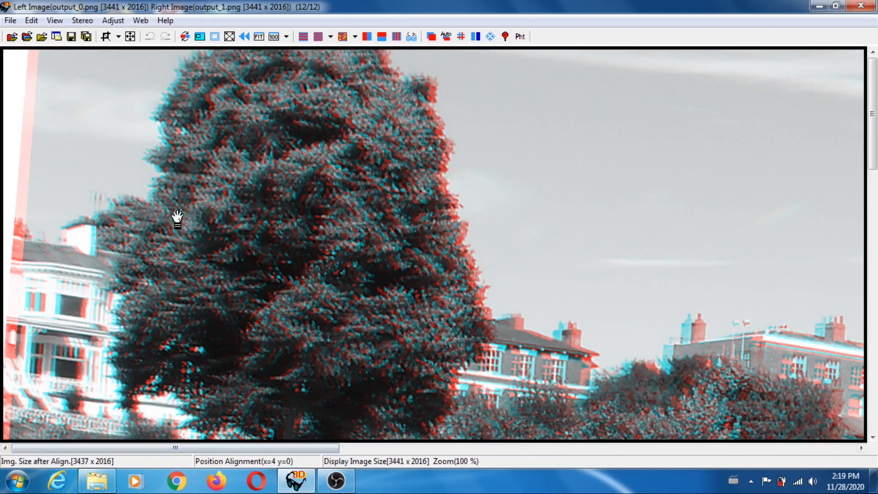
mouse_move(200, 140)
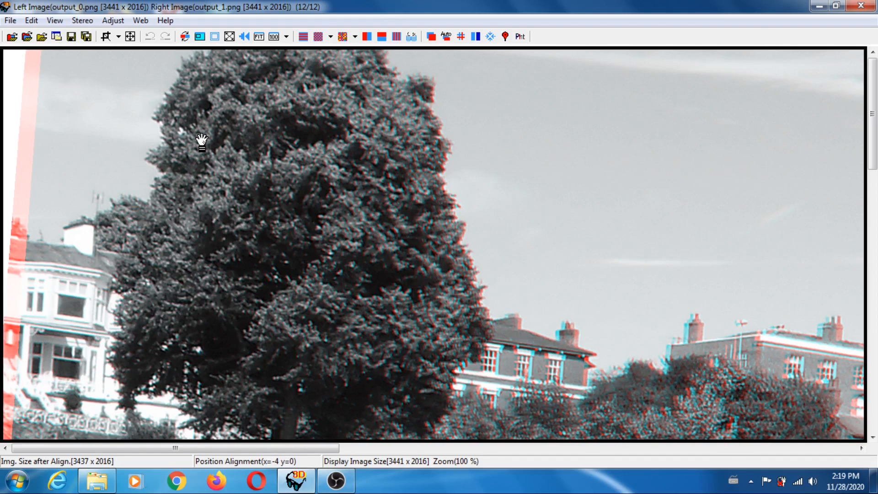
mouse_move(408, 317)
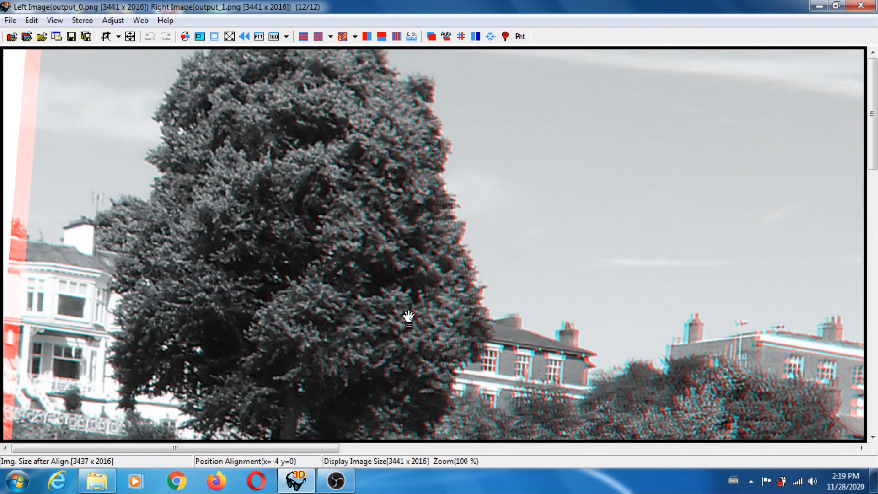
mouse_move(567, 340)
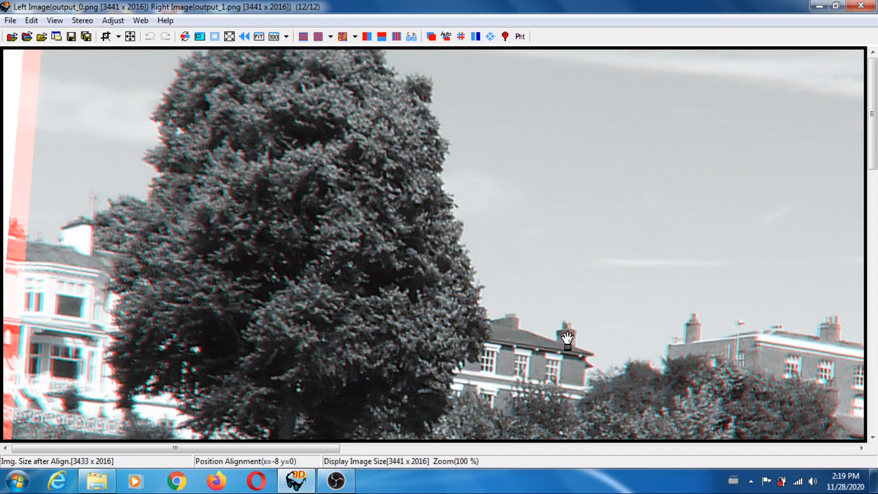
mouse_move(788, 192)
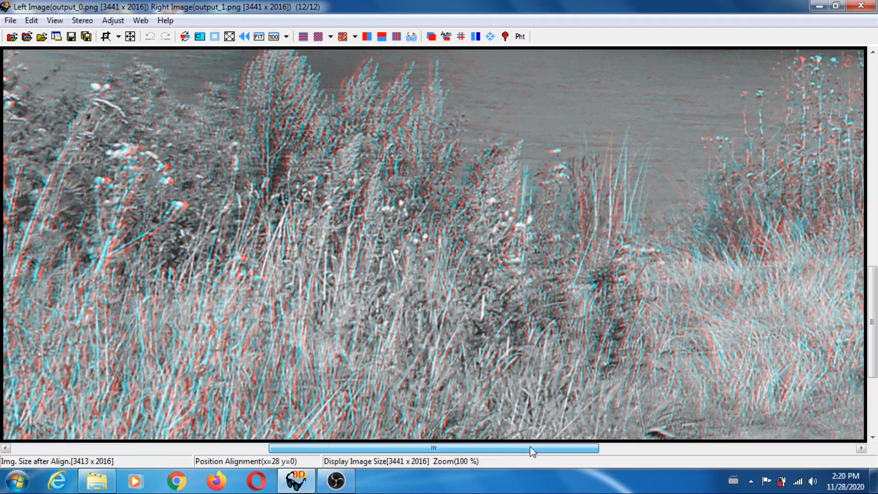
- Reopen the View menu over the 100% gray anaglyph
click(54, 20)
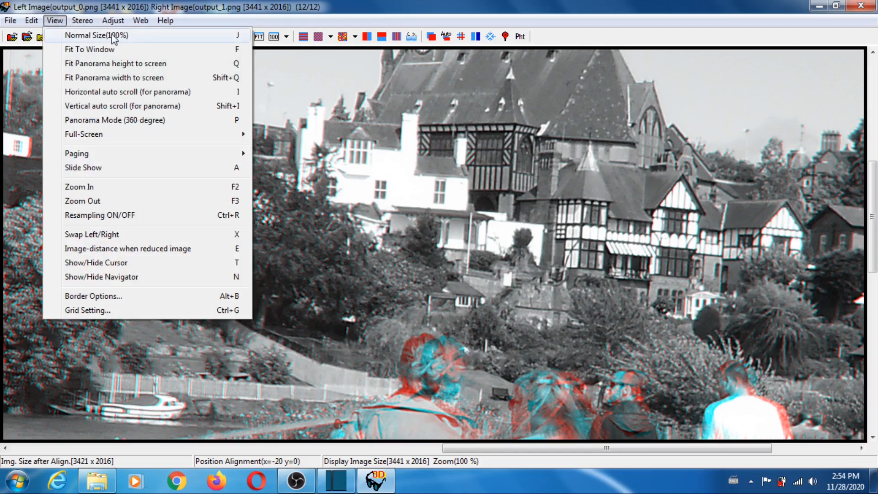
- Fit the gray anaglyph to the window at 30%, showing the full riverside scene
click(90, 49)
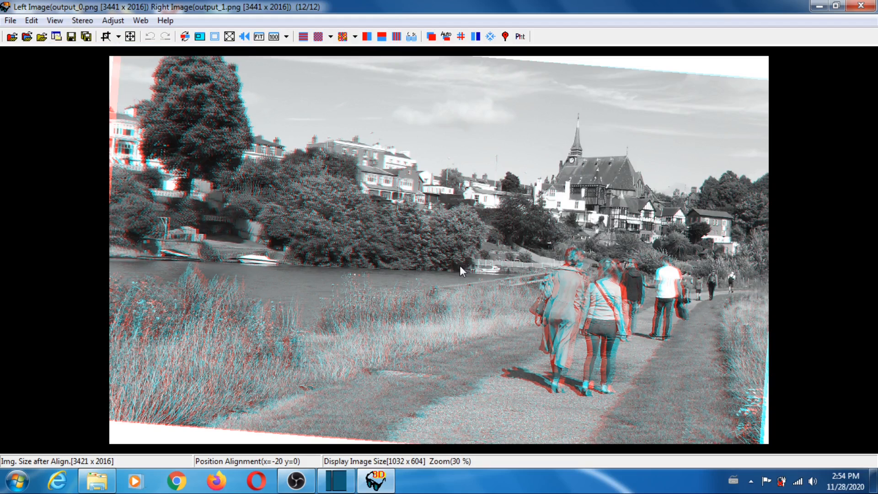
mouse_move(520, 232)
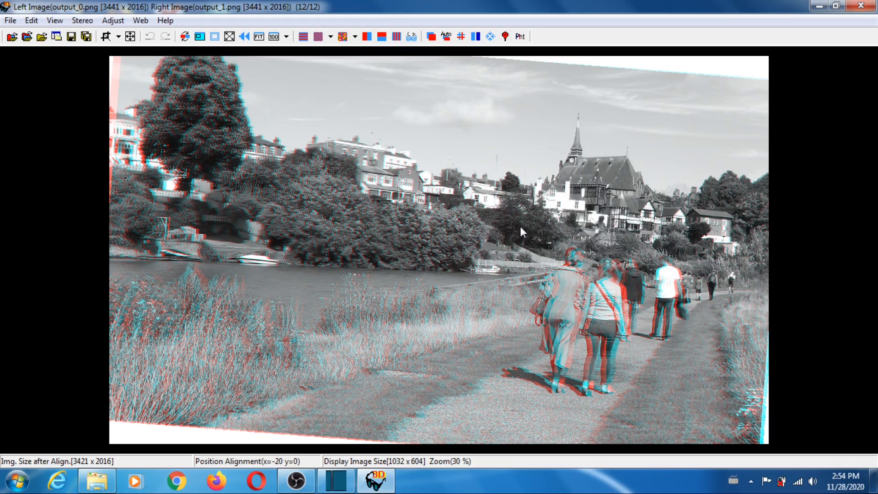